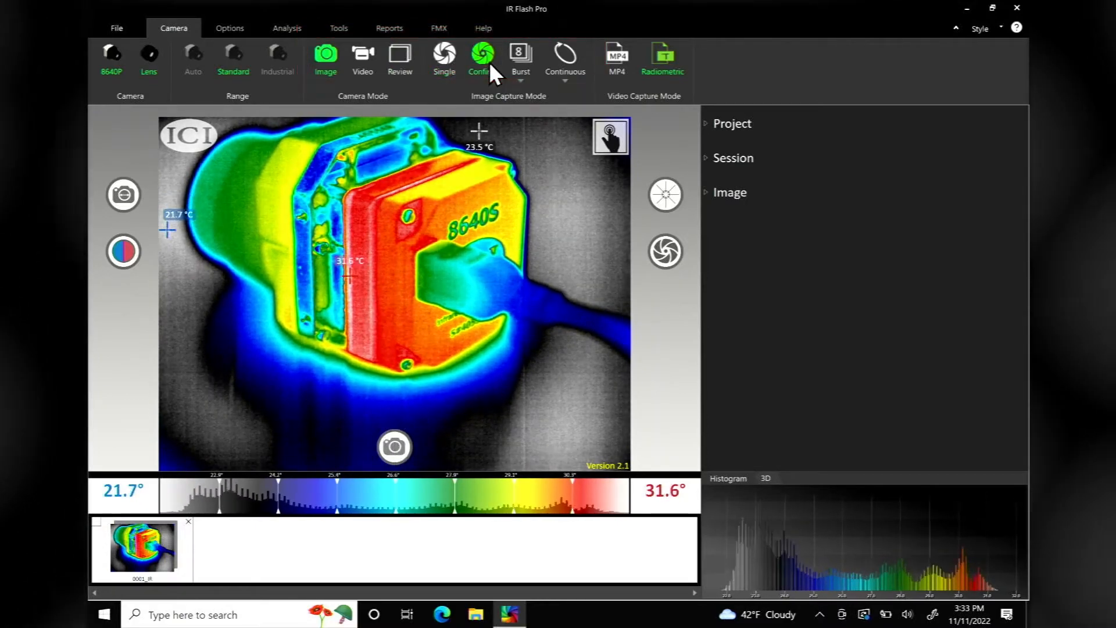
- Capture a thermal image in Single mode, keep the confirmed capture, and reopen the burst count options
left_click(521, 59)
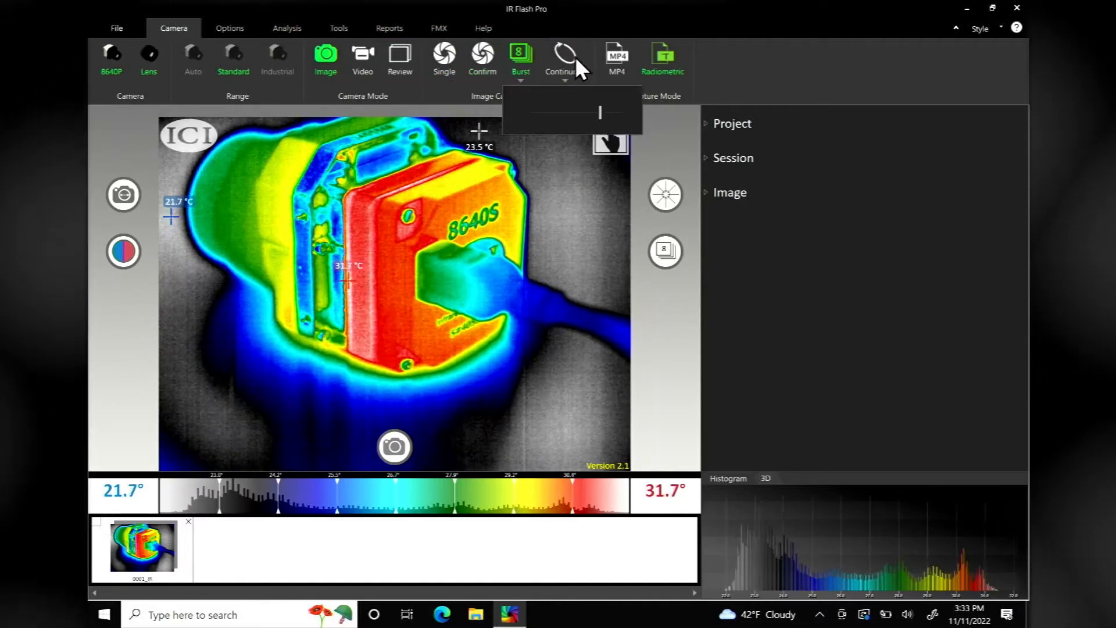
left_click(443, 57)
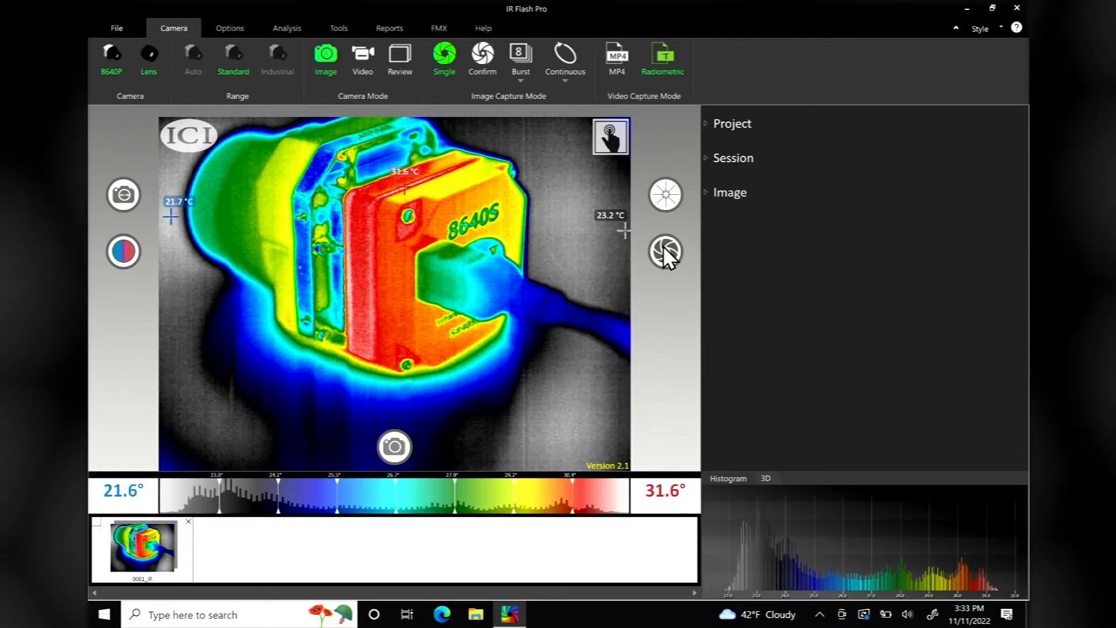
left_click(394, 447)
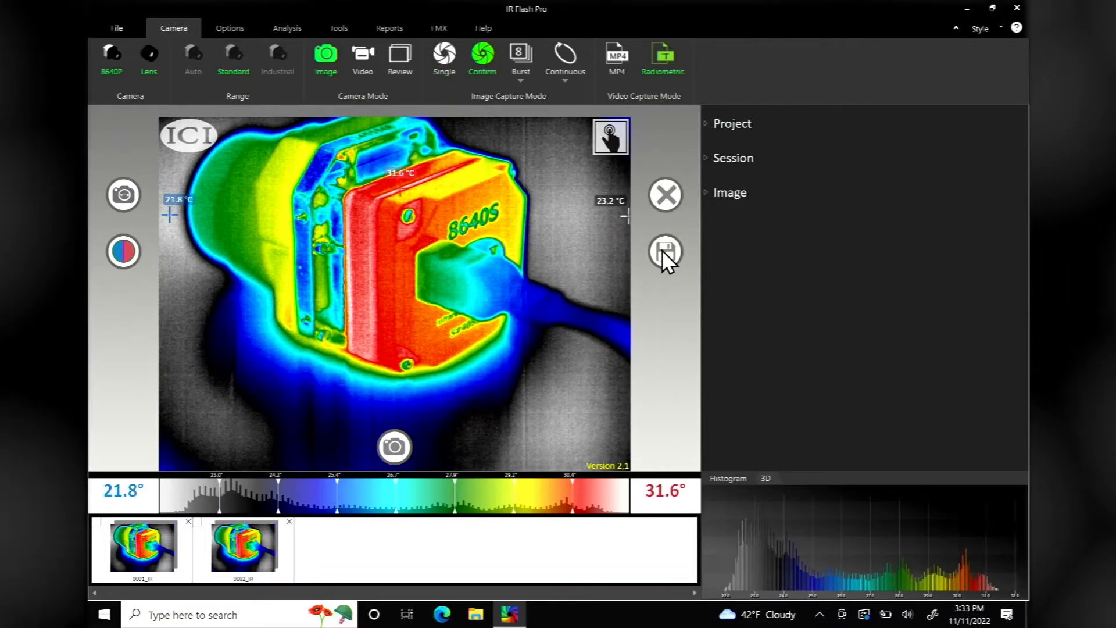
left_click(665, 251)
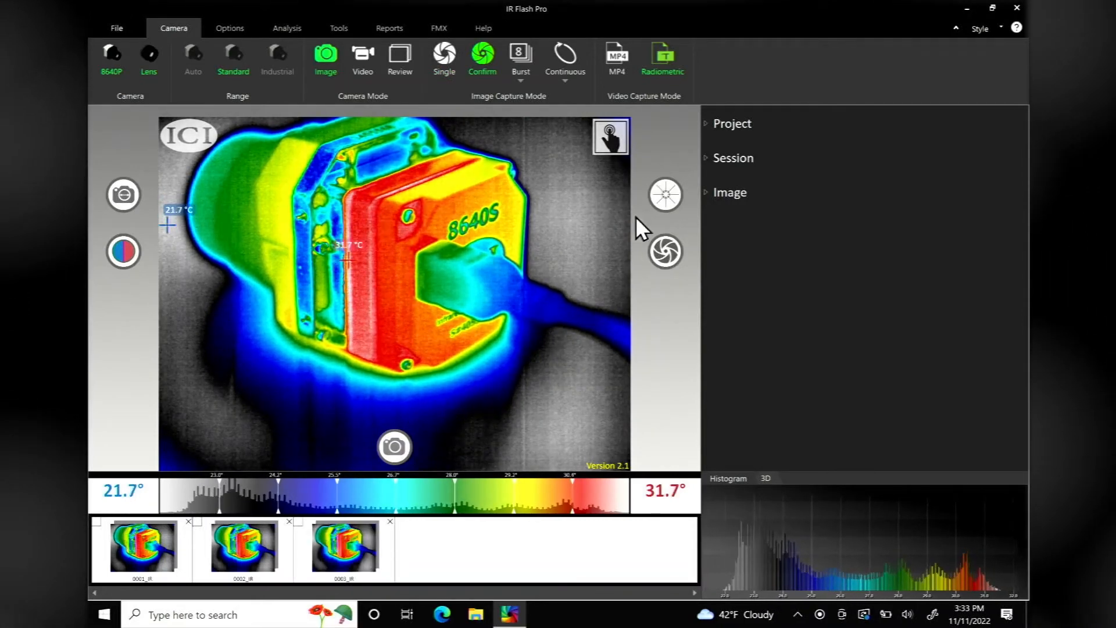
left_click(521, 58)
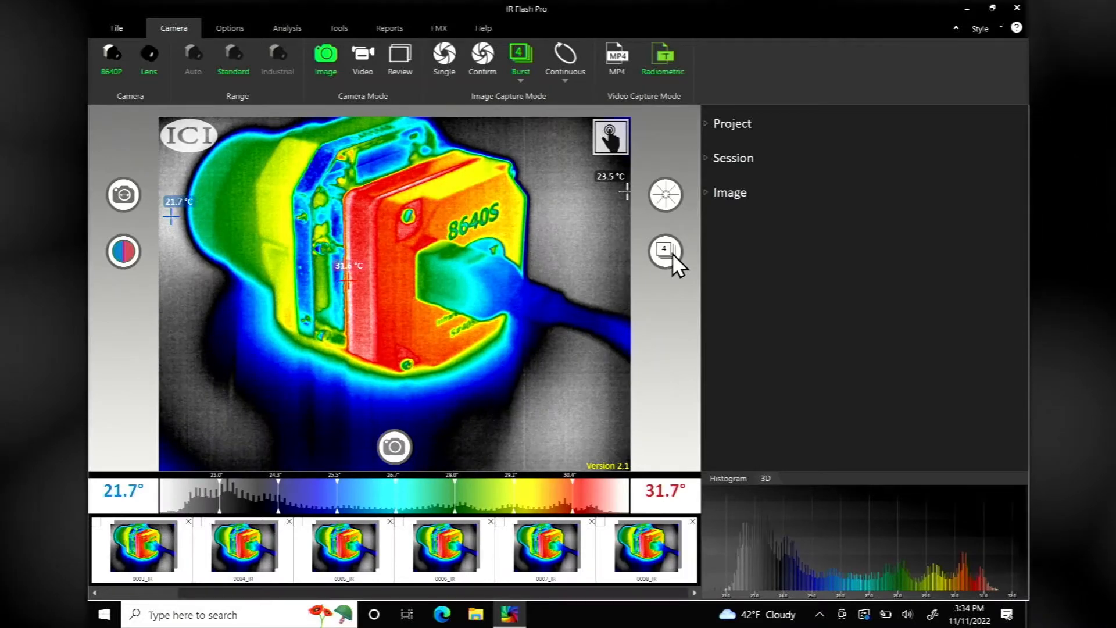
- Capture a burst, then set continuous capture to 1-second frequency with Manual duration
left_click(565, 57)
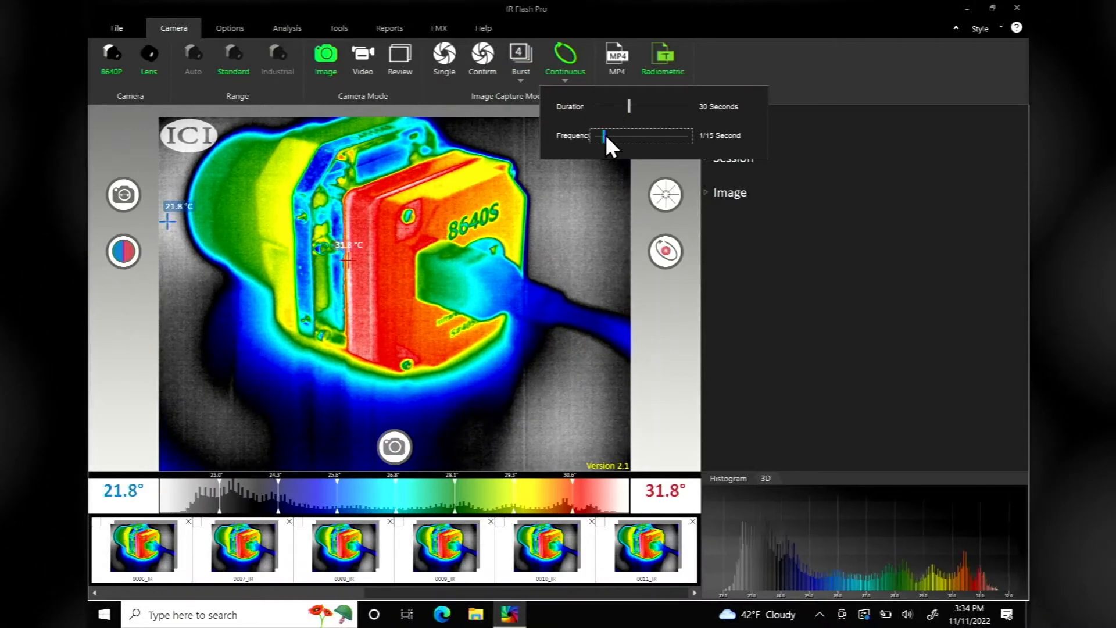
left_click_drag(601, 136, 626, 136)
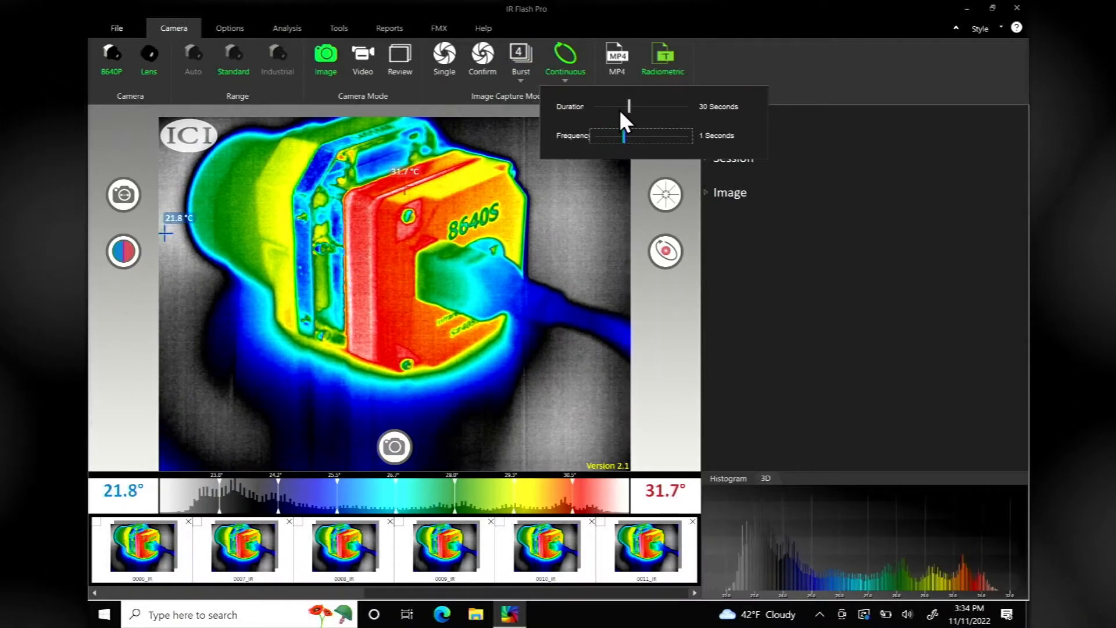
left_click_drag(629, 106, 600, 106)
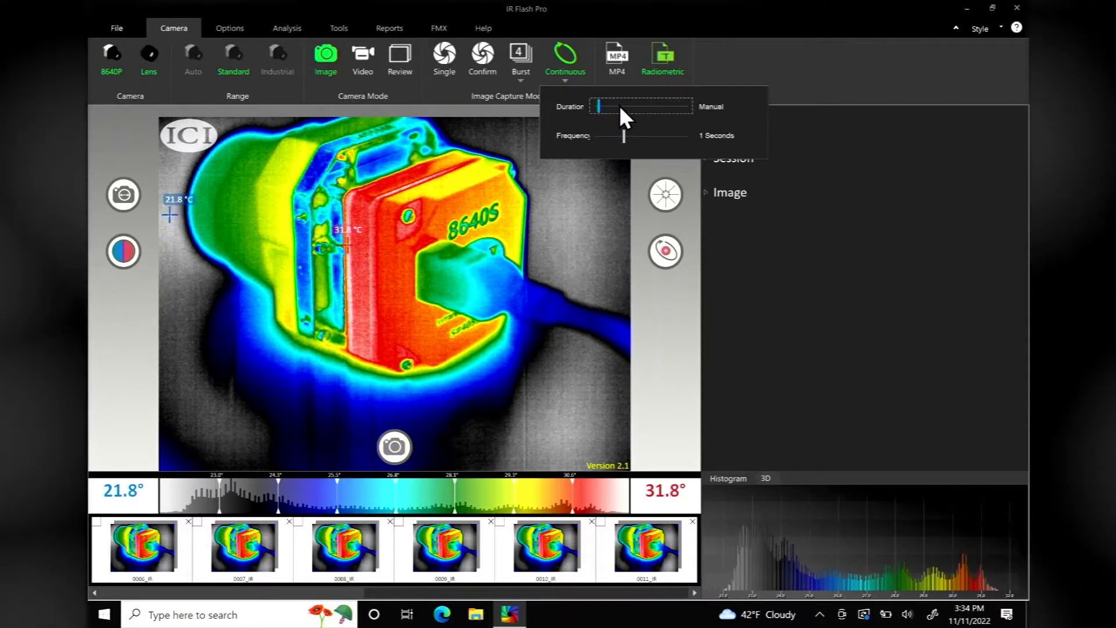
left_click_drag(600, 106, 609, 105)
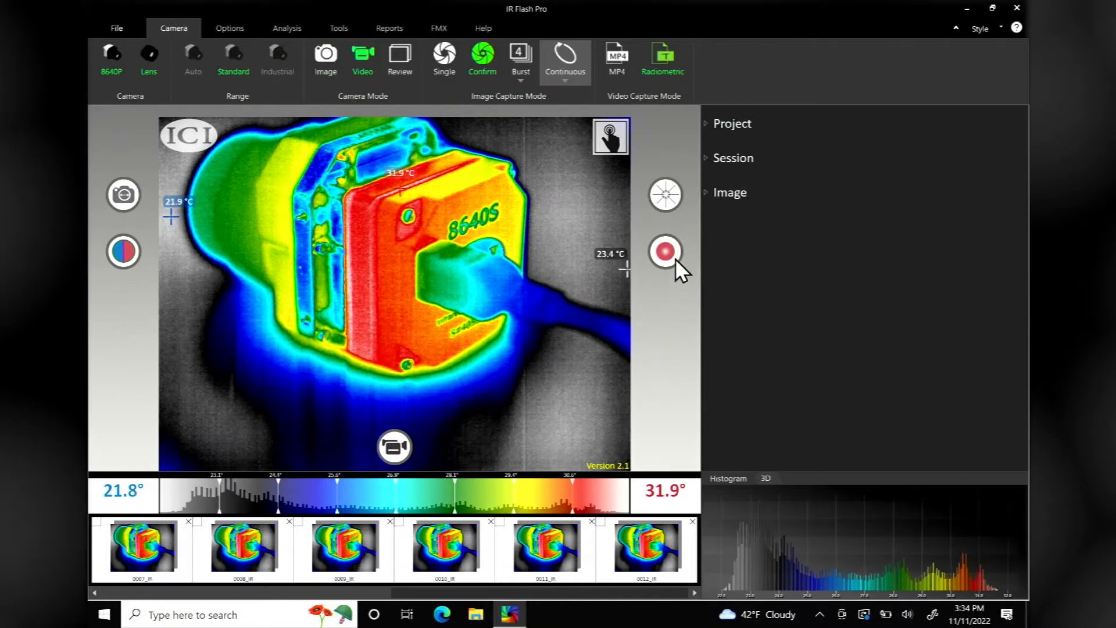
- Record a thermal video clip to the gallery and switch to Review mode
left_click(665, 252)
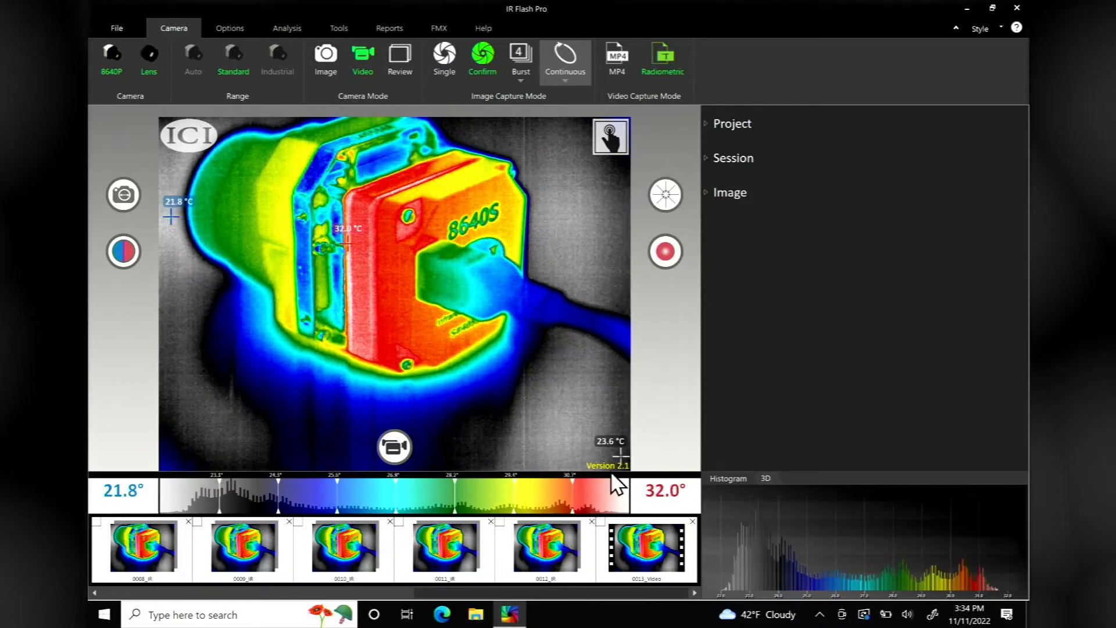
left_click(544, 546)
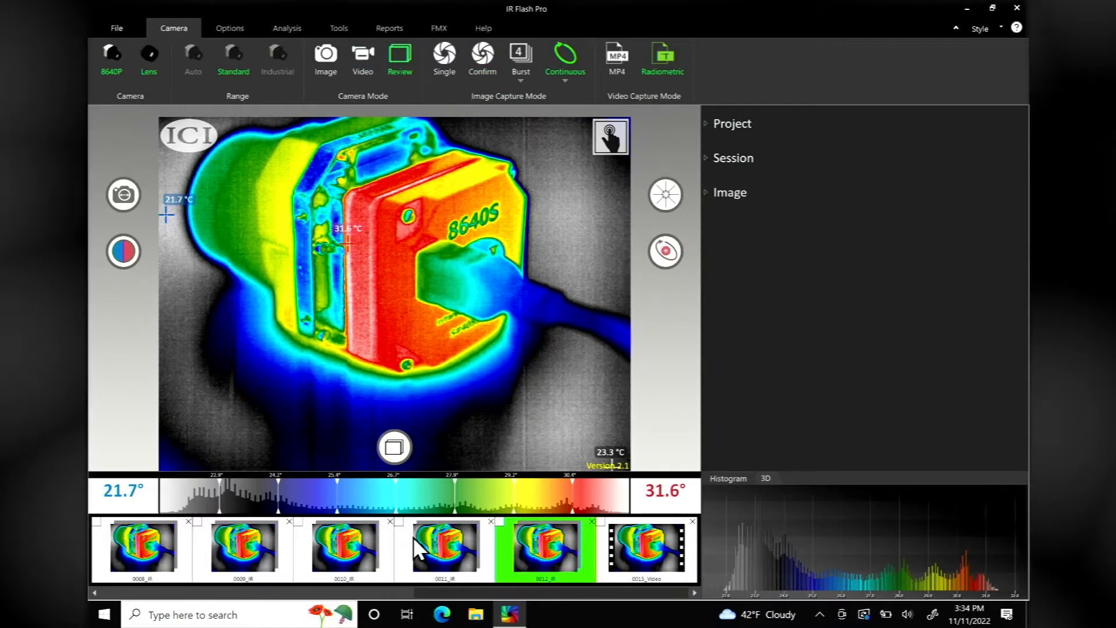
- Review the 0013_Video clip by scrubbing the playback slider across its footage
left_click(345, 547)
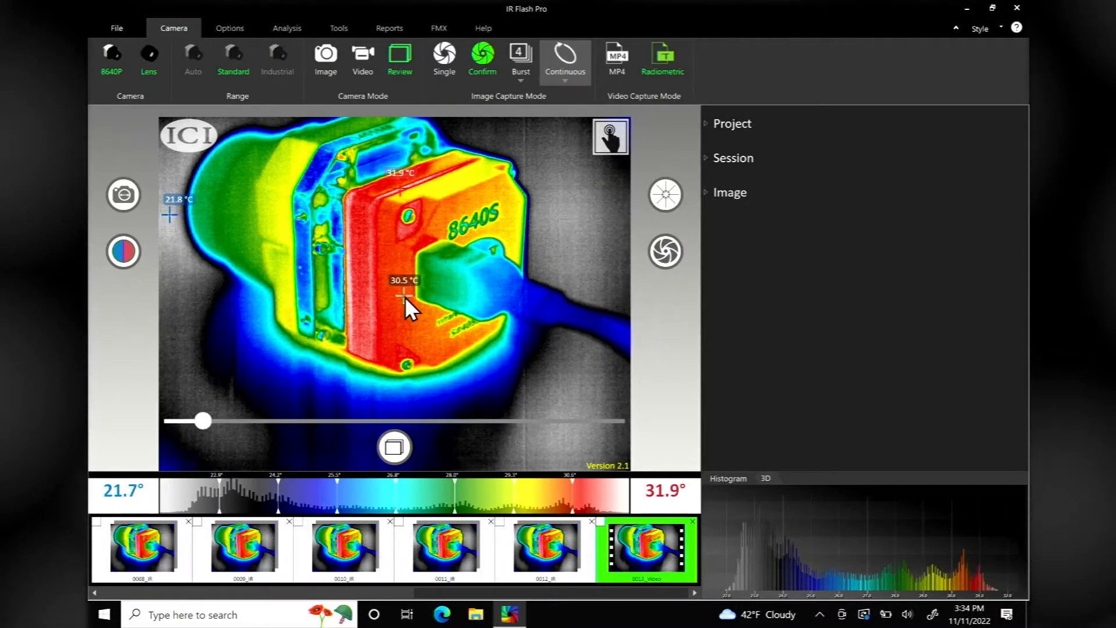
left_click_drag(203, 421, 388, 421)
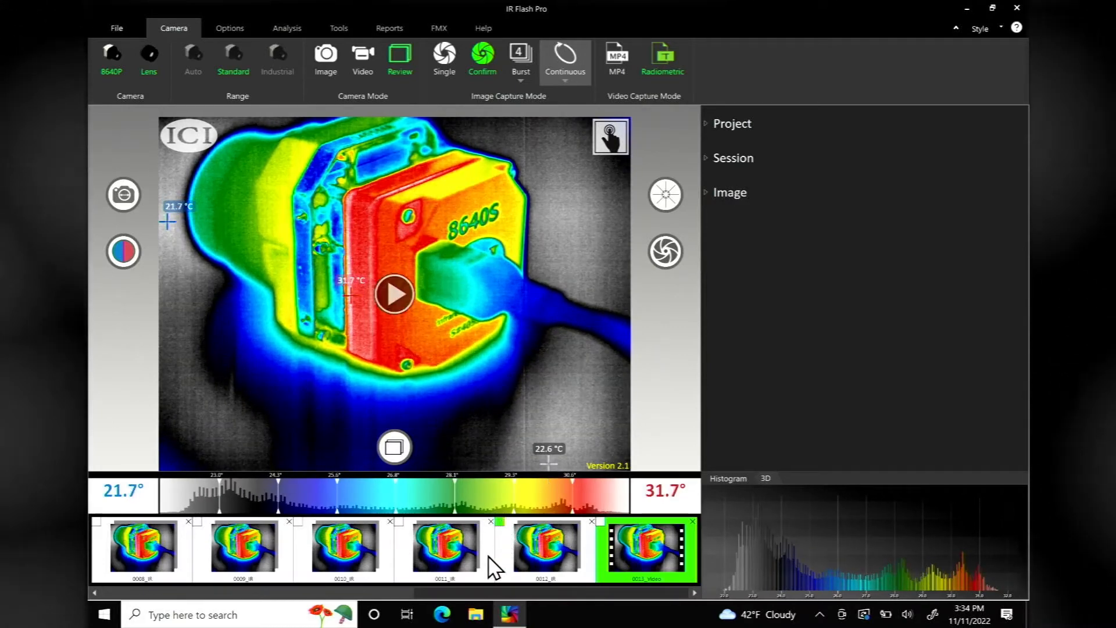
mouse_move(402, 531)
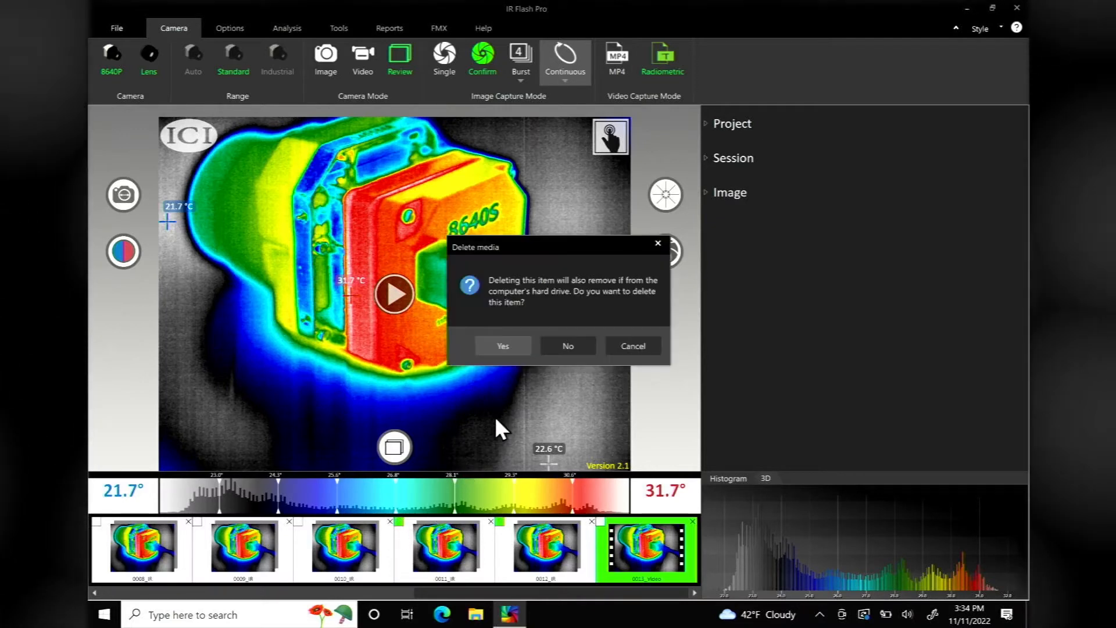
- Confirm deleting the captured image from gallery and drive, then enter the full-screen touch view
left_click(501, 346)
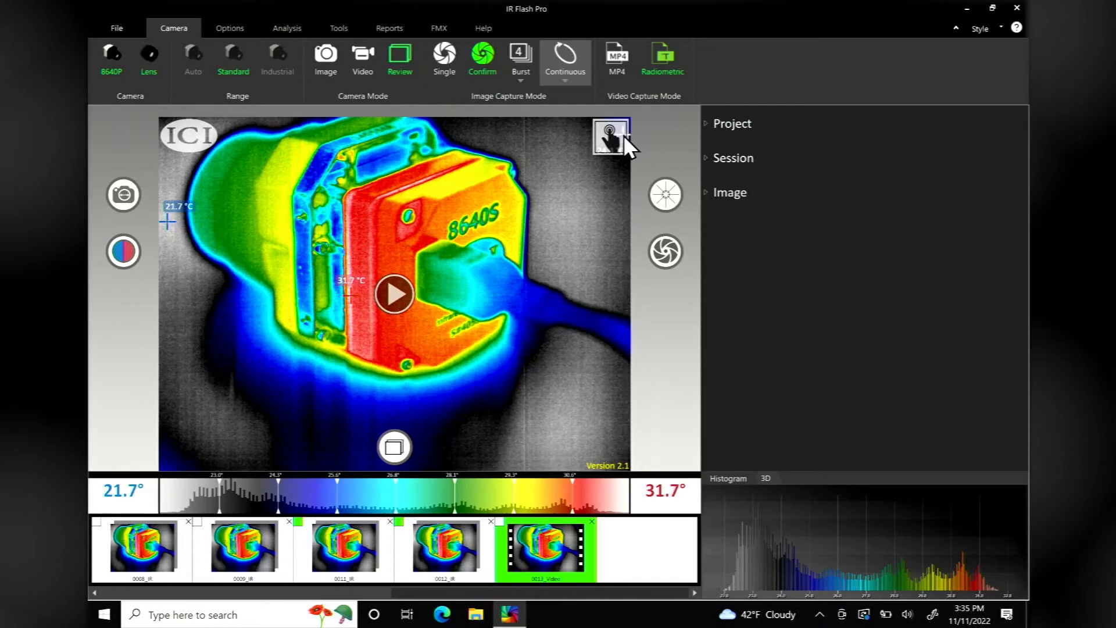
left_click(611, 135)
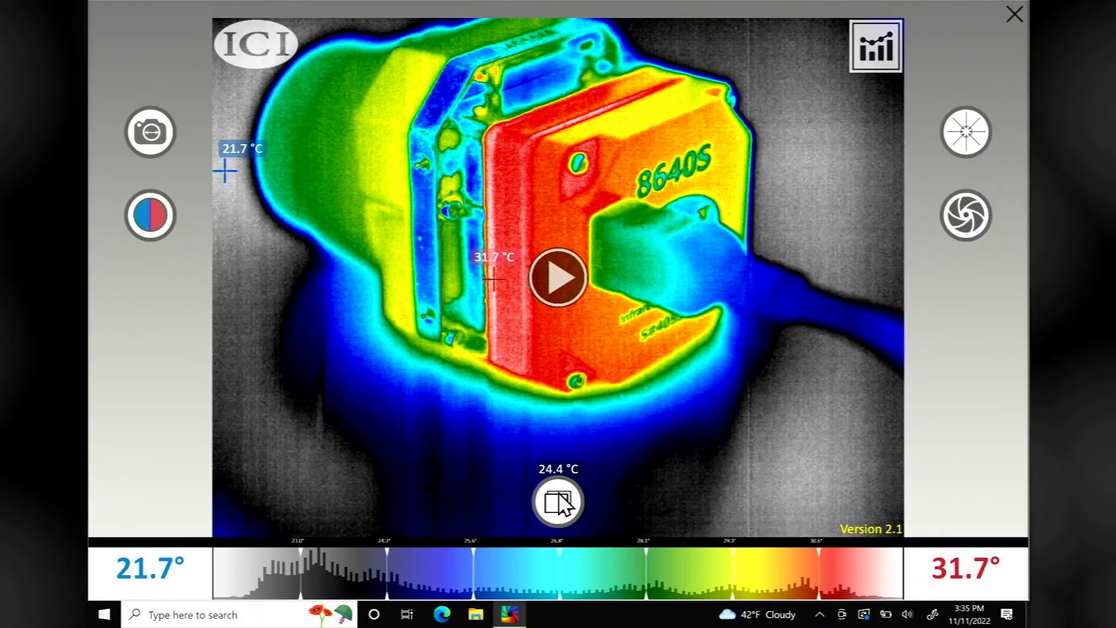
- Show the camera page with calibration ranges and capture options in the touch-mode settings
left_click(557, 277)
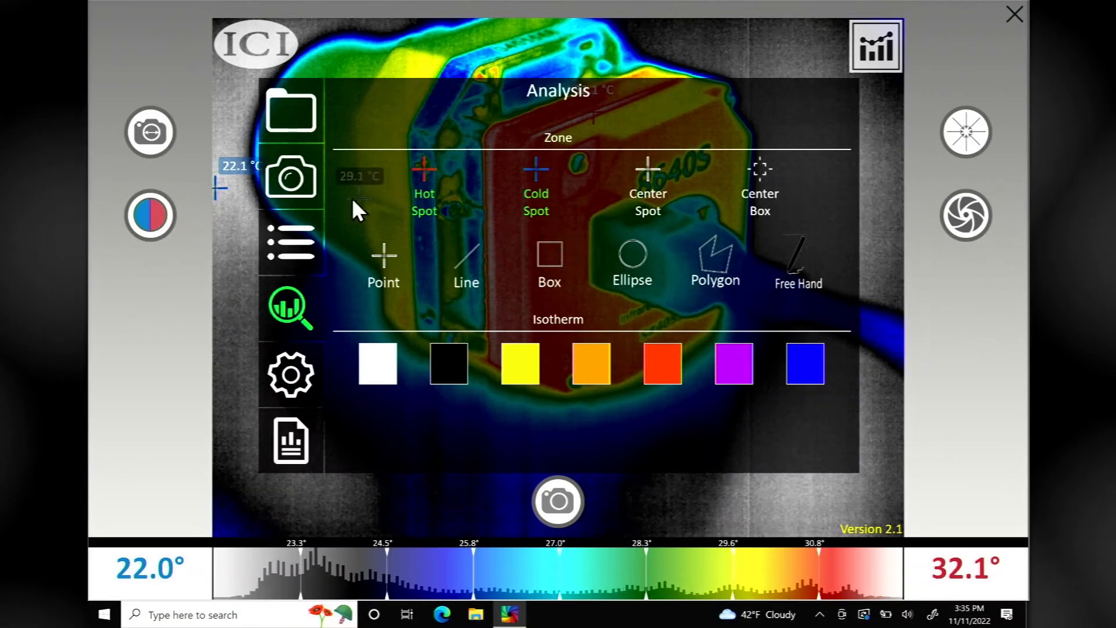
left_click(289, 176)
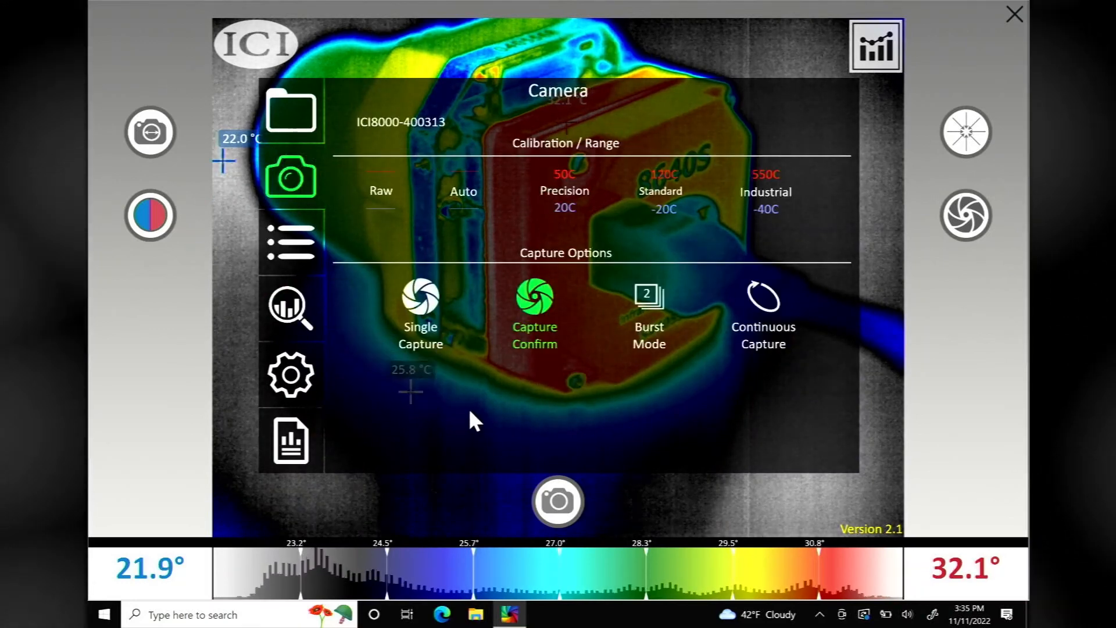